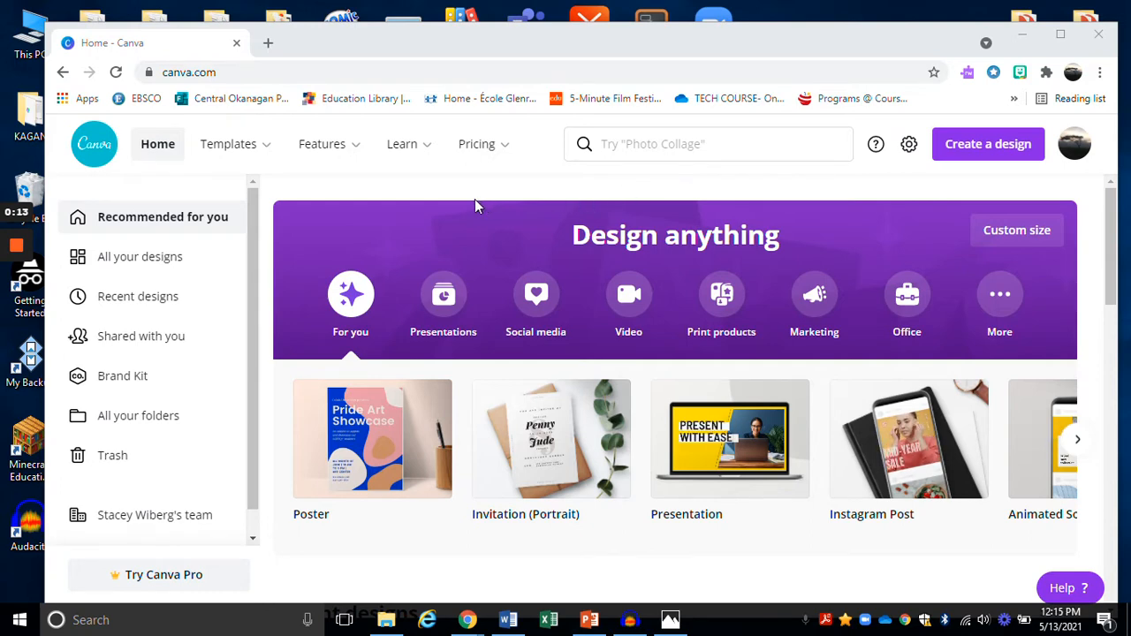
pyautogui.moveTo(972, 145)
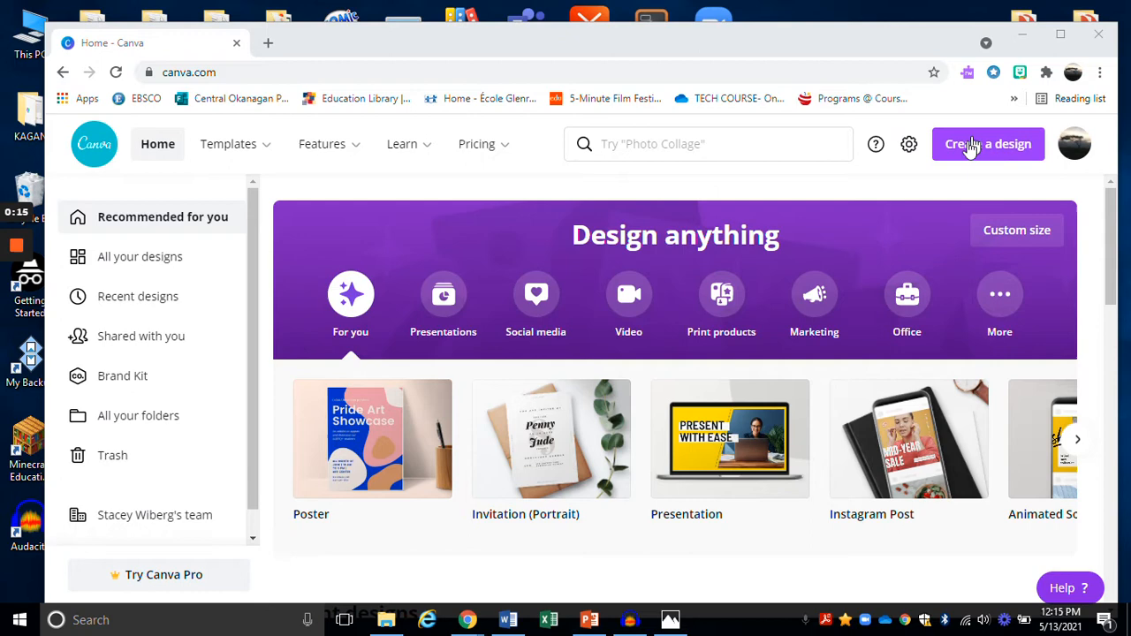
pyautogui.moveTo(742, 269)
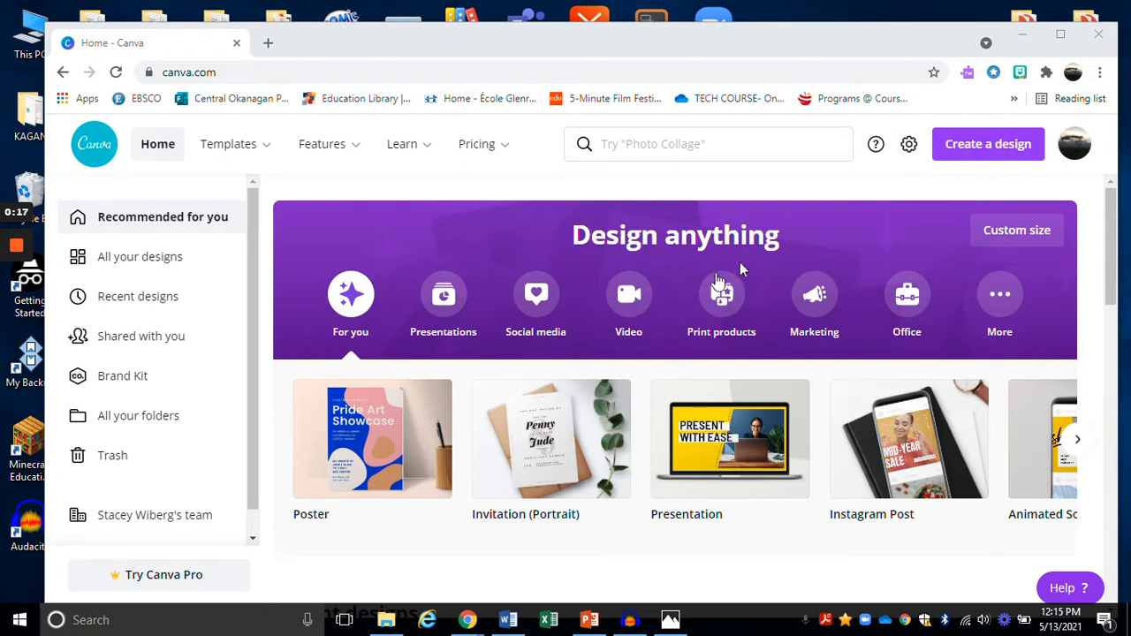
pyautogui.moveTo(955, 292)
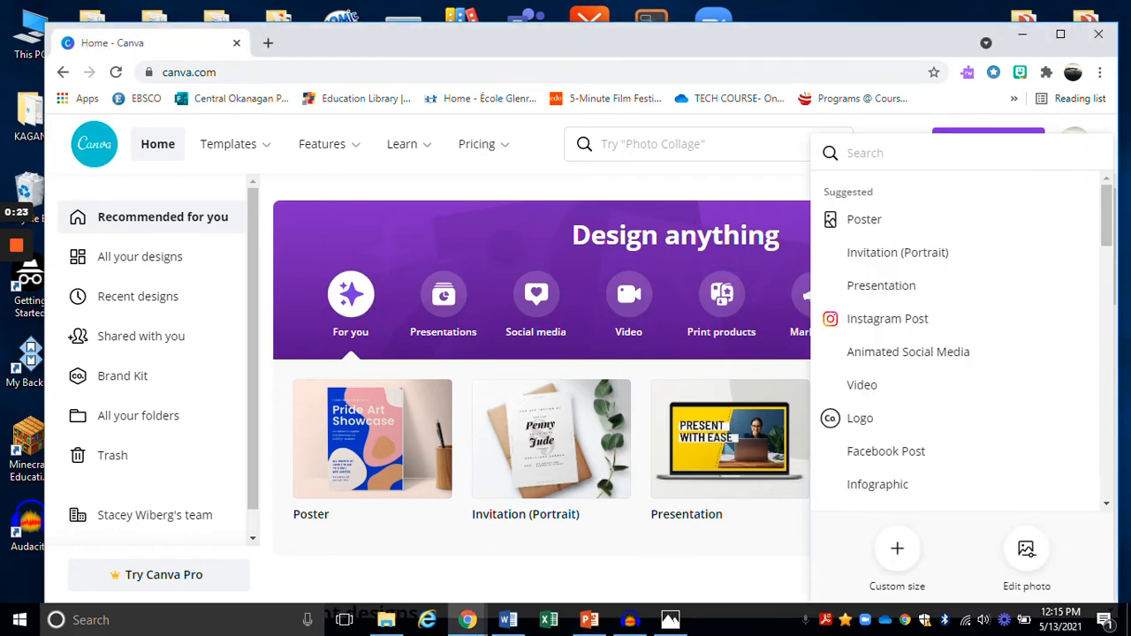
pyautogui.moveTo(877, 265)
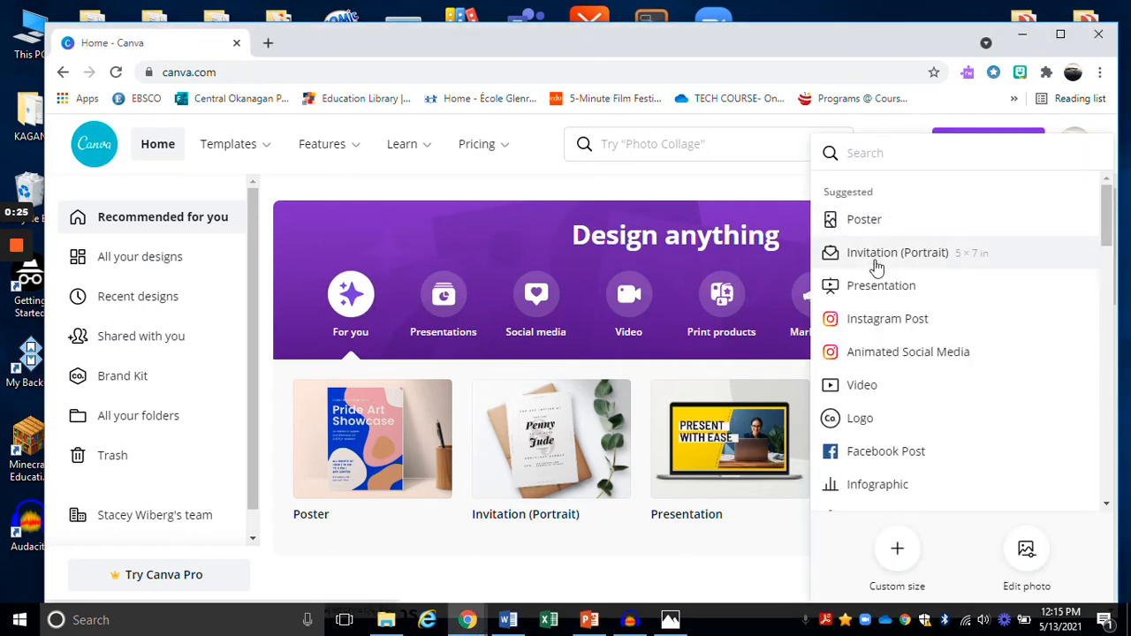
# - Start a new blank Poster design from the Canva home page
pyautogui.click(886, 251)
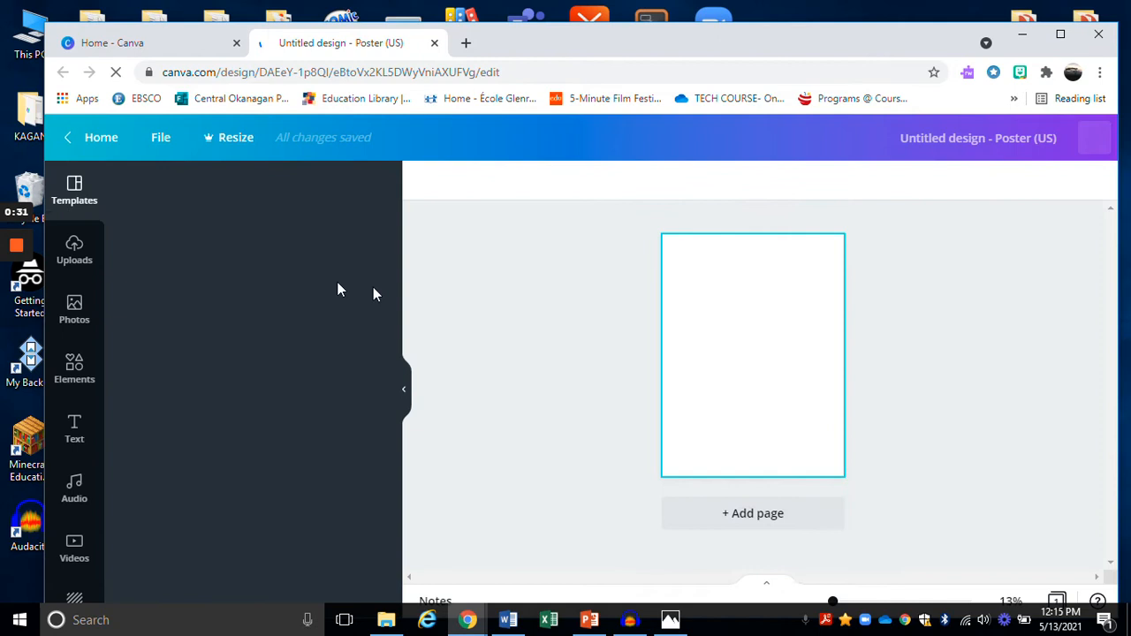
# - Apply the recently used Basic Web Development Classes template to the blank poster
pyautogui.click(74, 191)
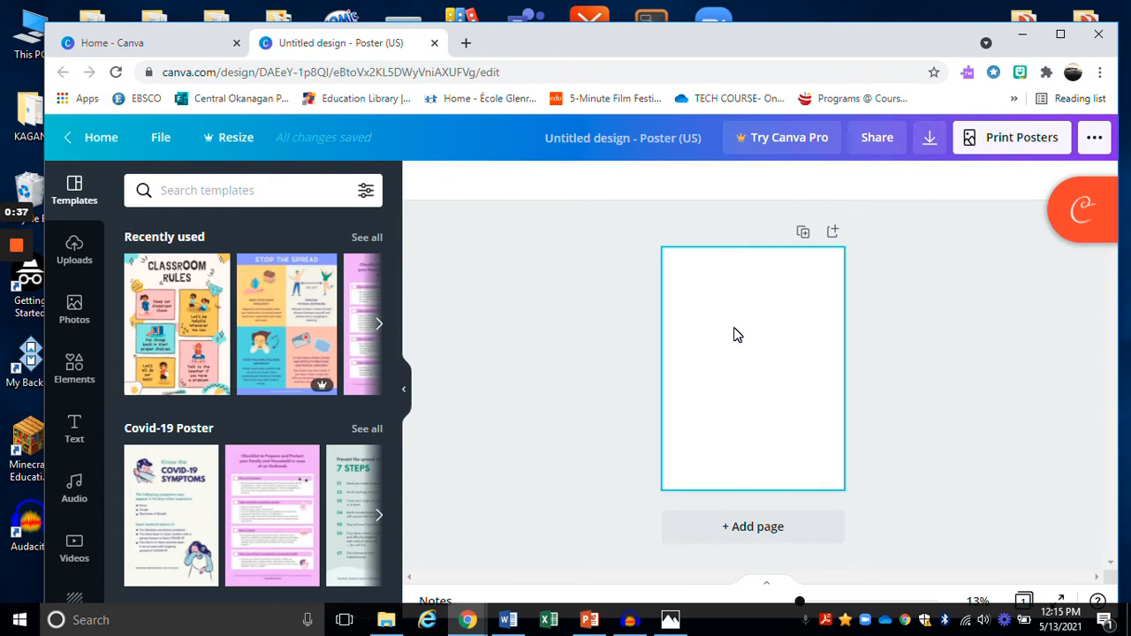
pyautogui.click(378, 323)
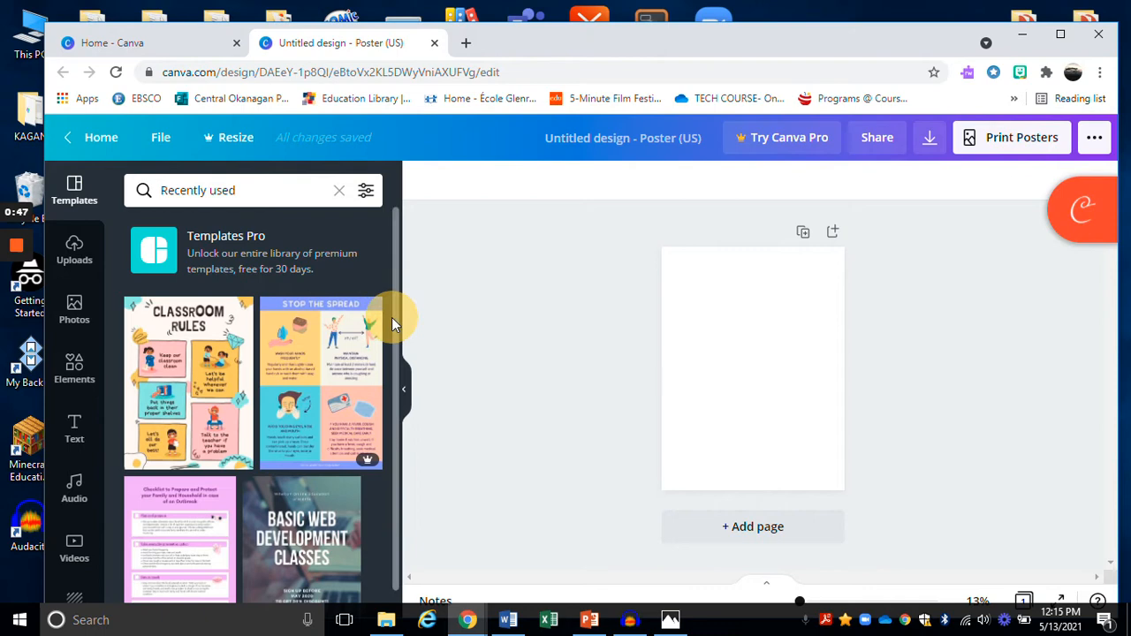
pyautogui.scroll(-3)
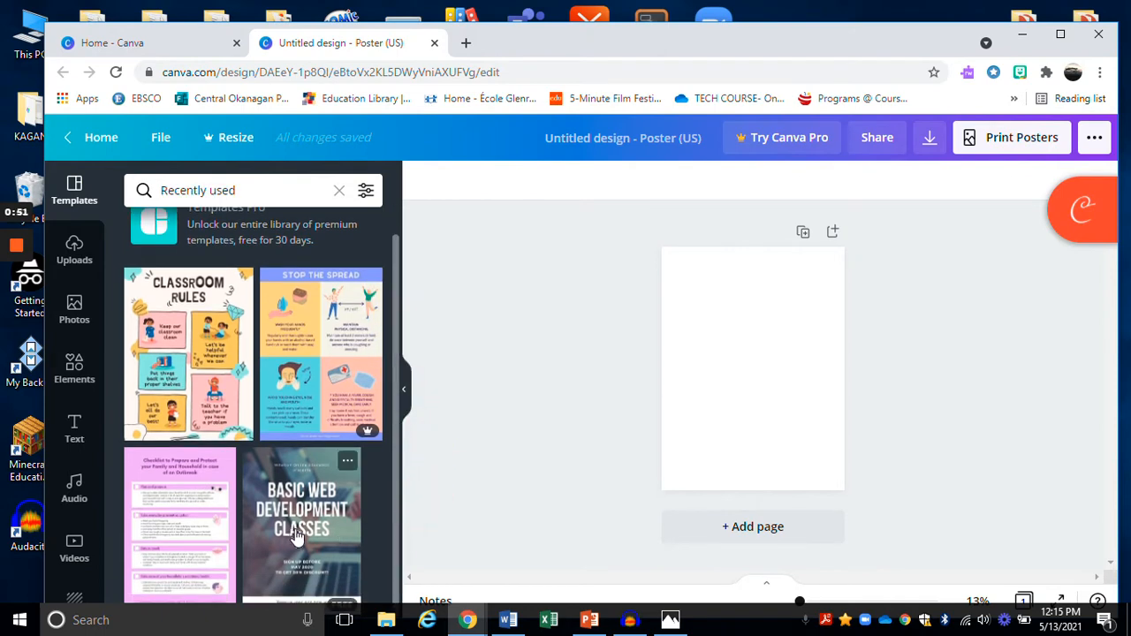
pyautogui.click(301, 538)
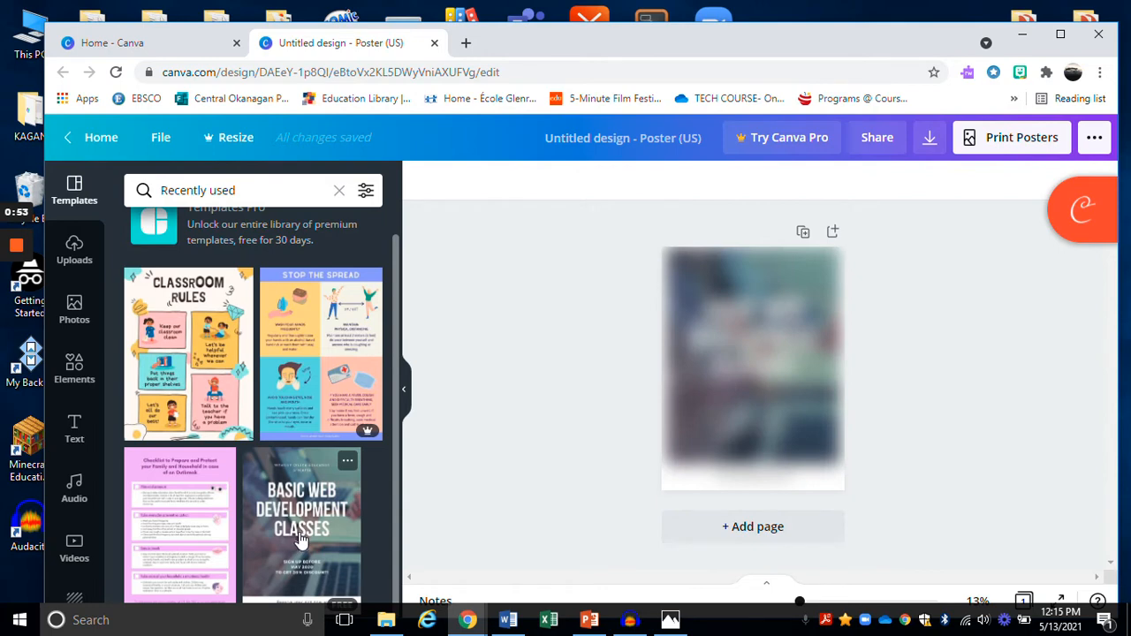
pyautogui.click(304, 534)
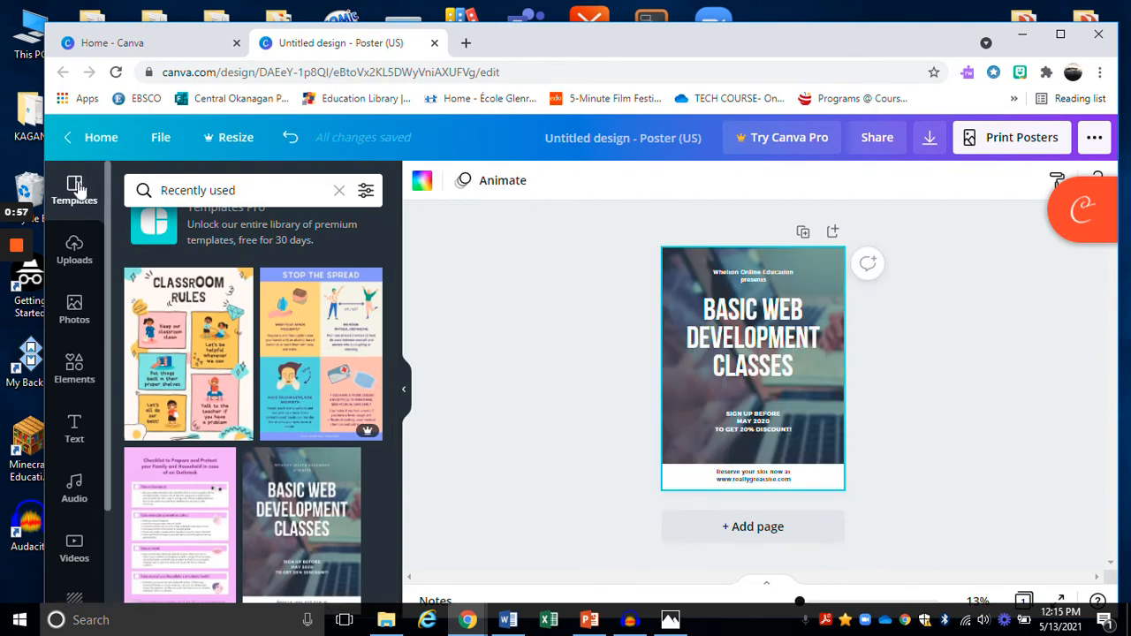
pyautogui.moveTo(74, 187)
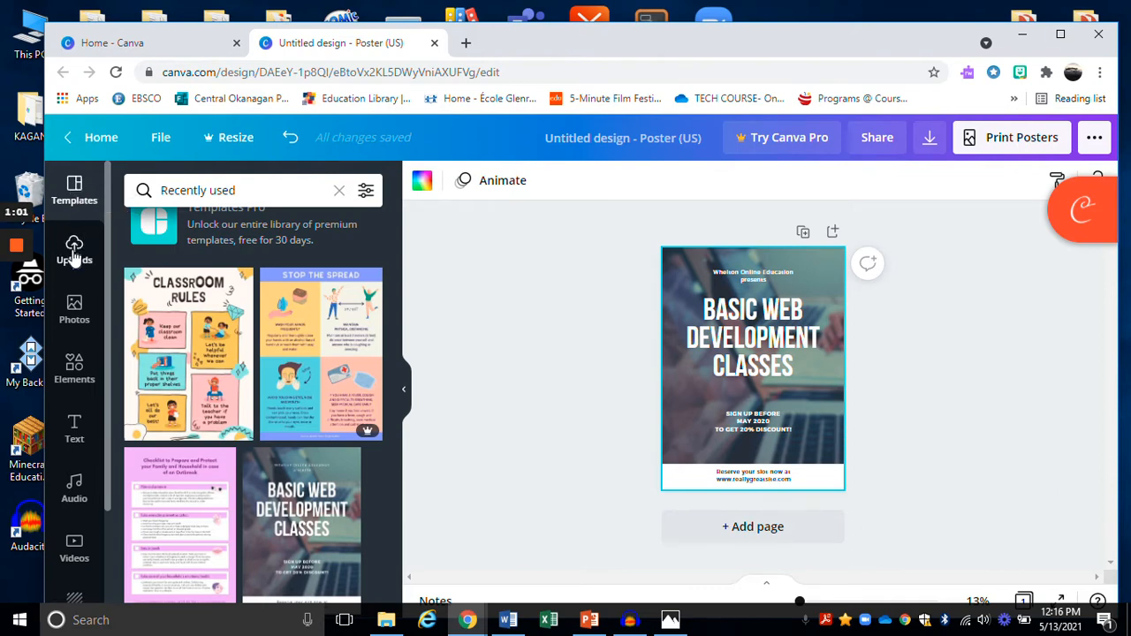
pyautogui.moveTo(78, 327)
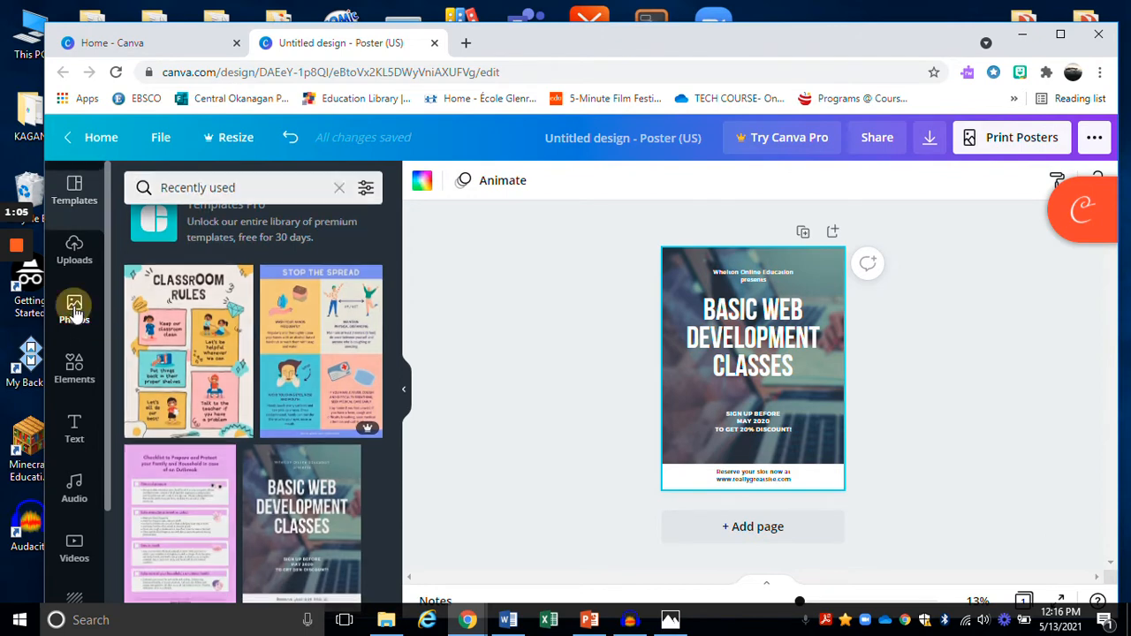
# - Place the POW photo, shrink it, move it to the poster's top, and select the old heading
pyautogui.click(74, 310)
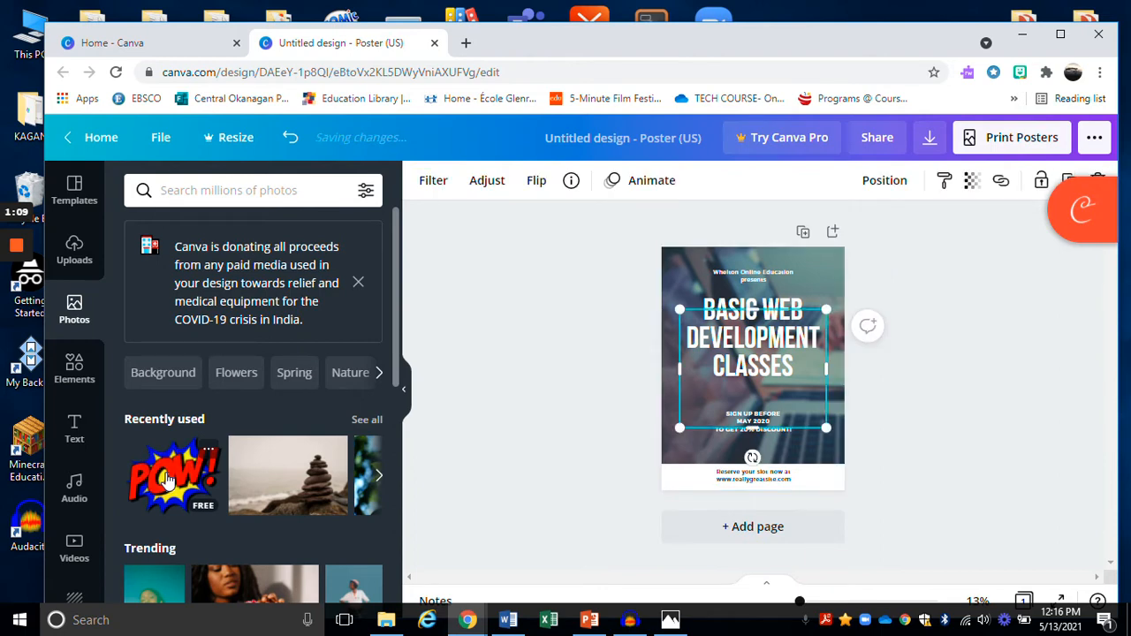
pyautogui.click(173, 476)
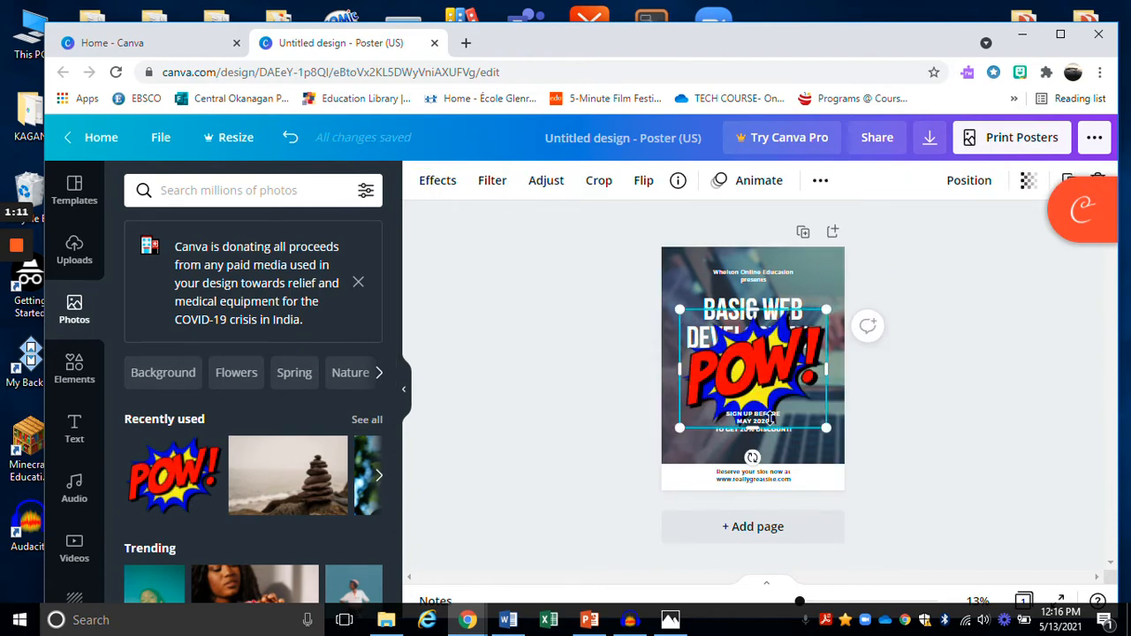
pyautogui.moveTo(827, 429); pyautogui.dragTo(778, 388)
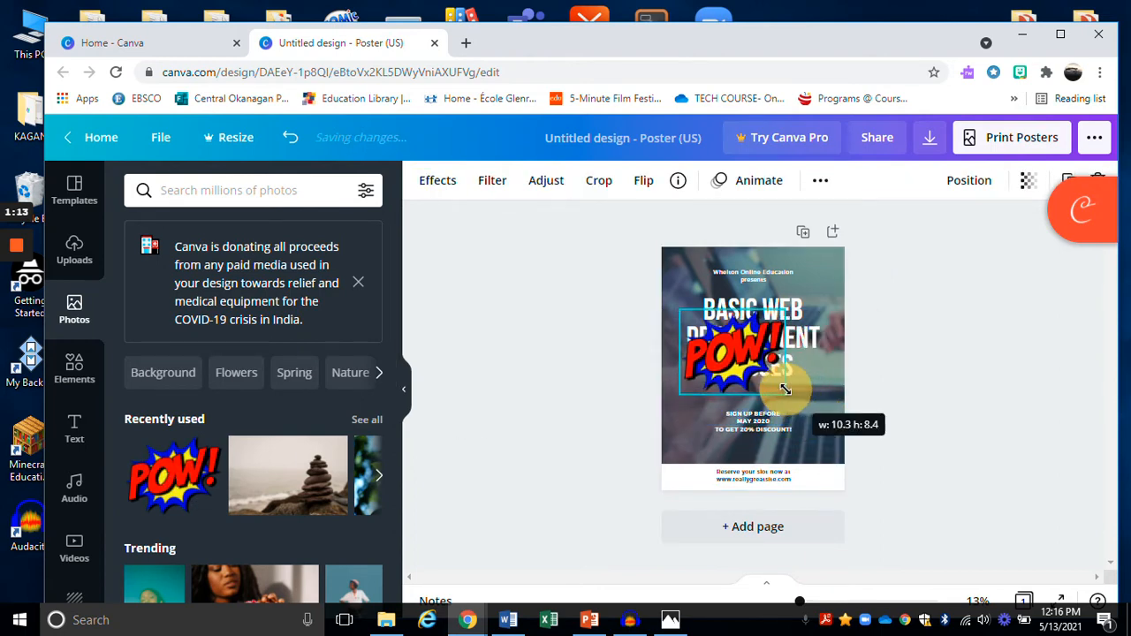
pyautogui.moveTo(781, 388); pyautogui.dragTo(753, 315)
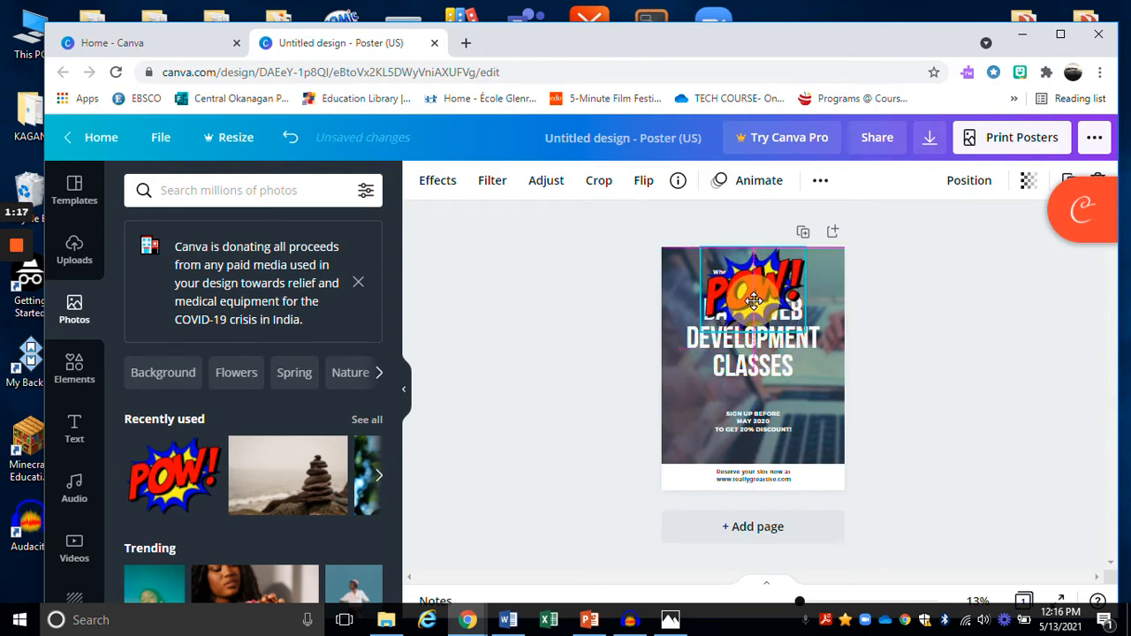
pyautogui.click(753, 309)
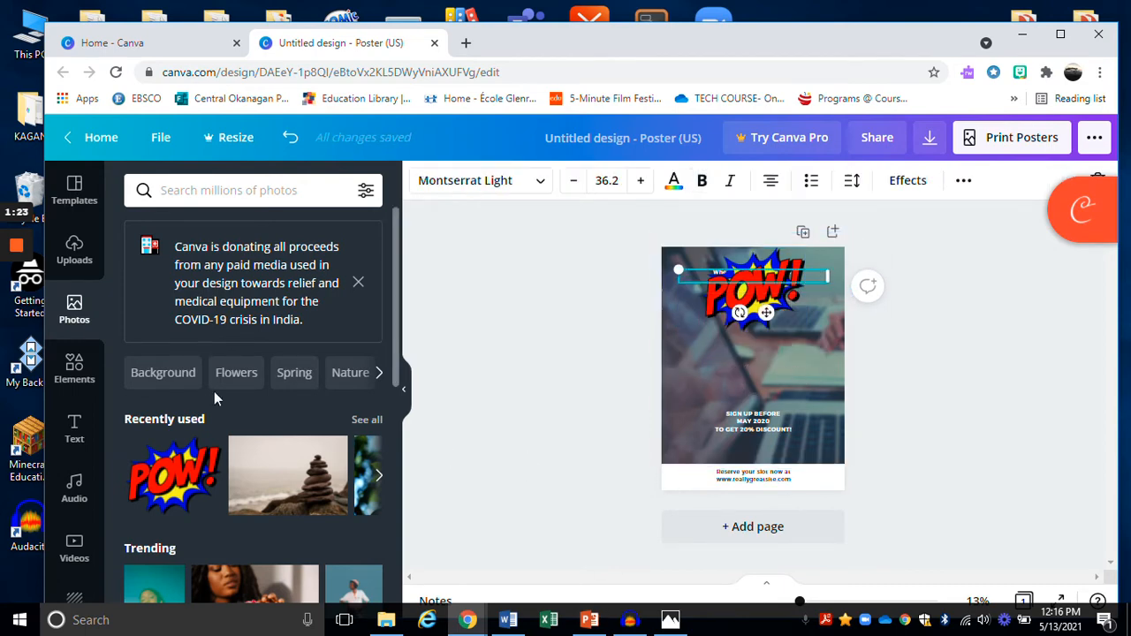
pyautogui.moveTo(74, 380)
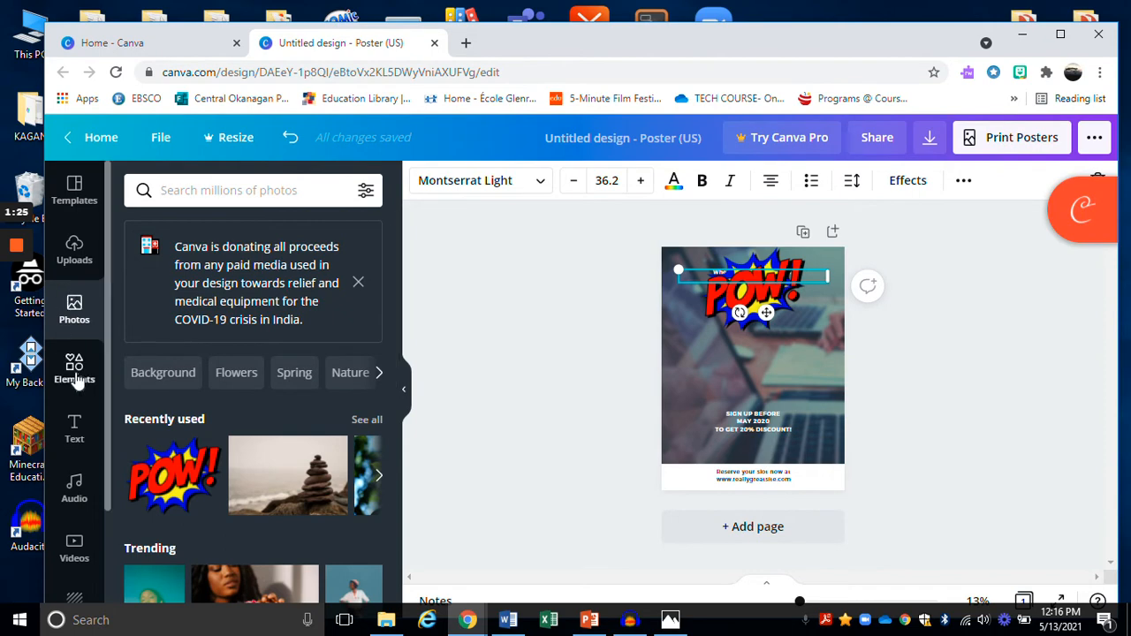
# - Add a heading text box reading 'Library Grand Opening' below the POW graphic
pyautogui.click(74, 429)
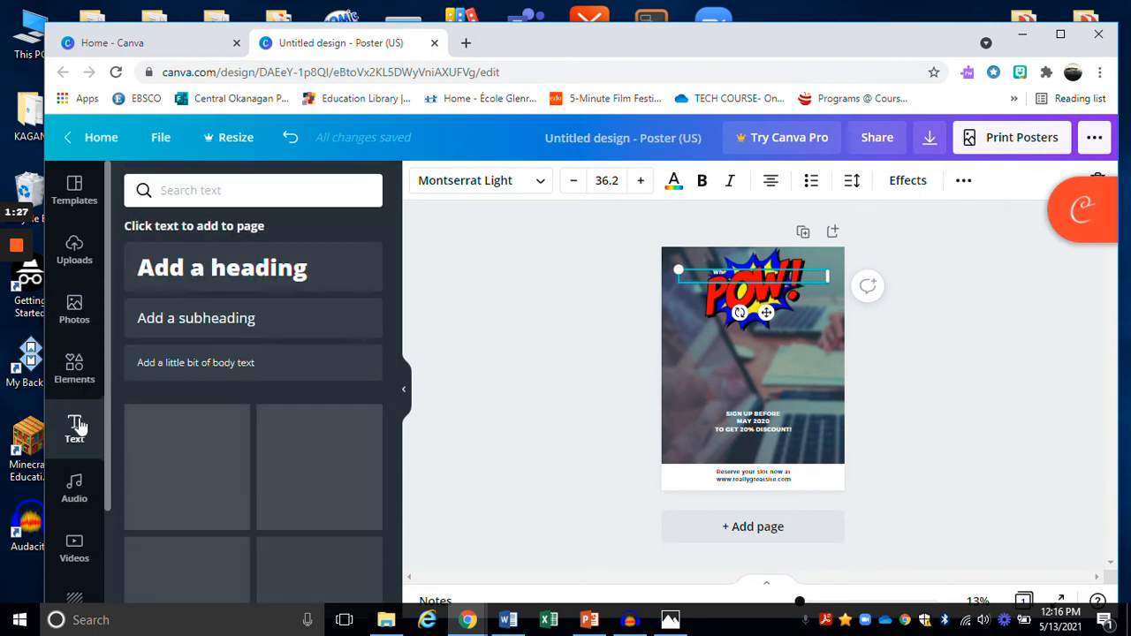
pyautogui.click(244, 269)
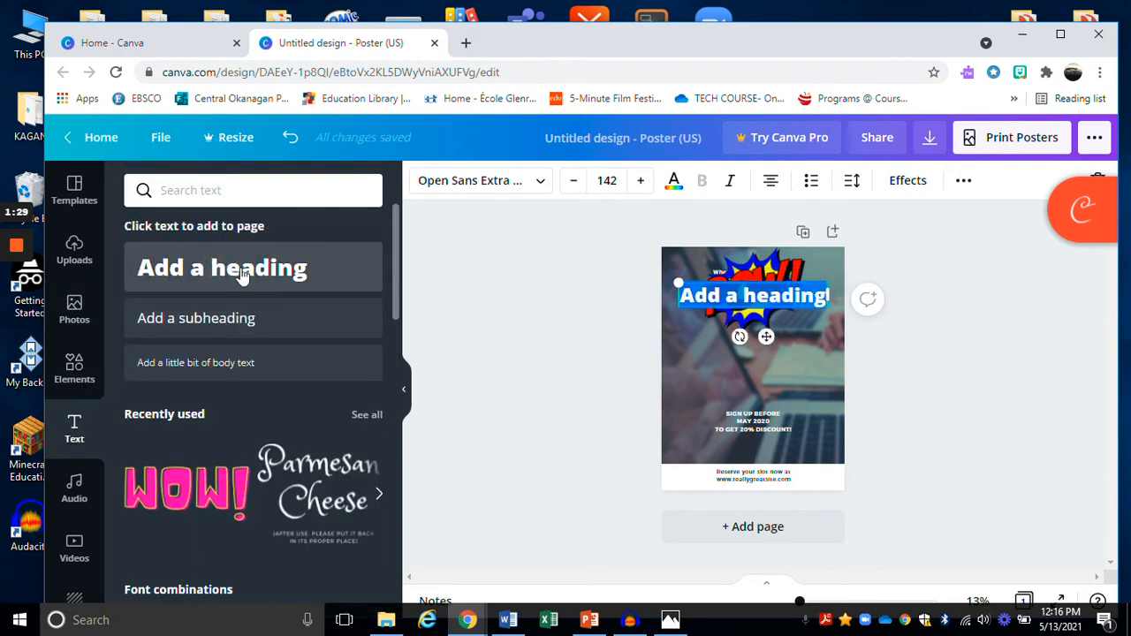
pyautogui.moveTo(763, 335)
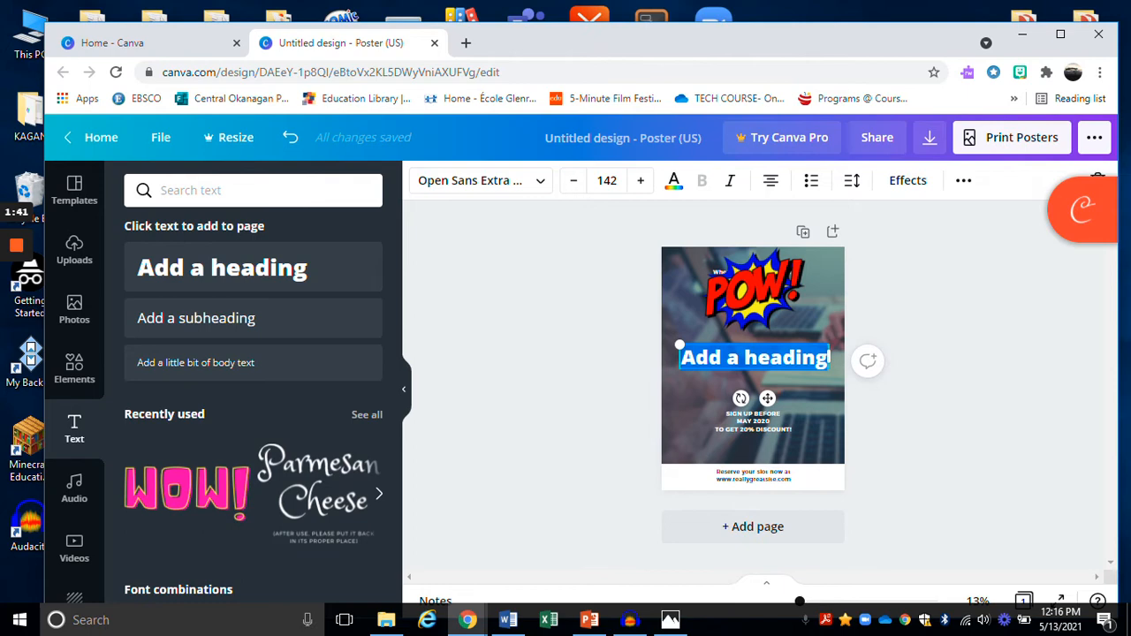
pyautogui.write('Library Grand')
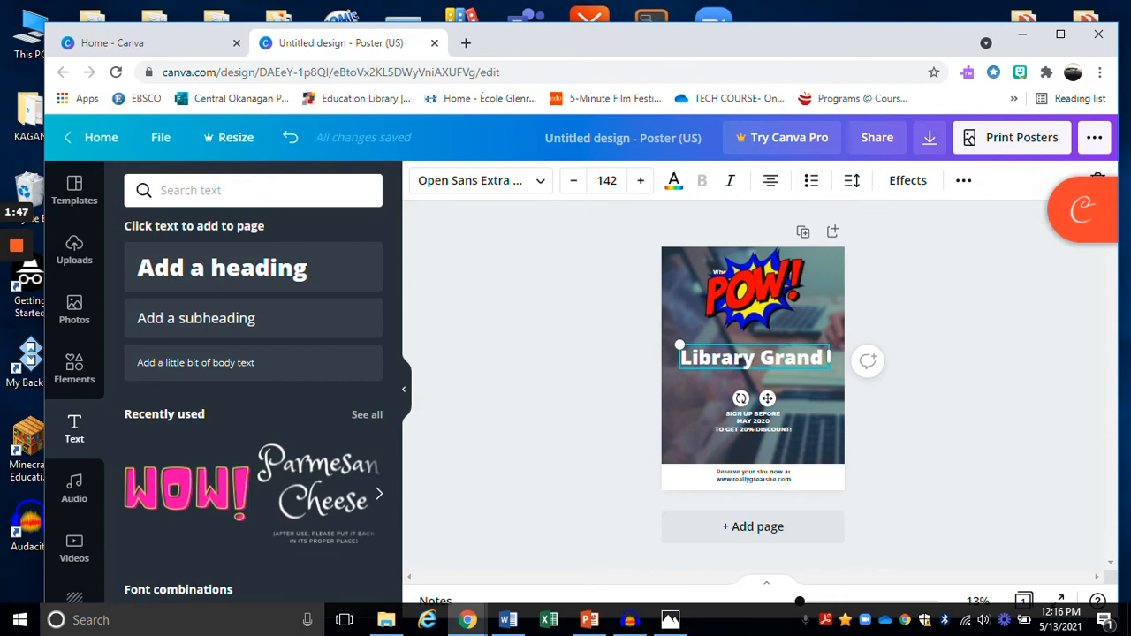
pyautogui.write('Opening')
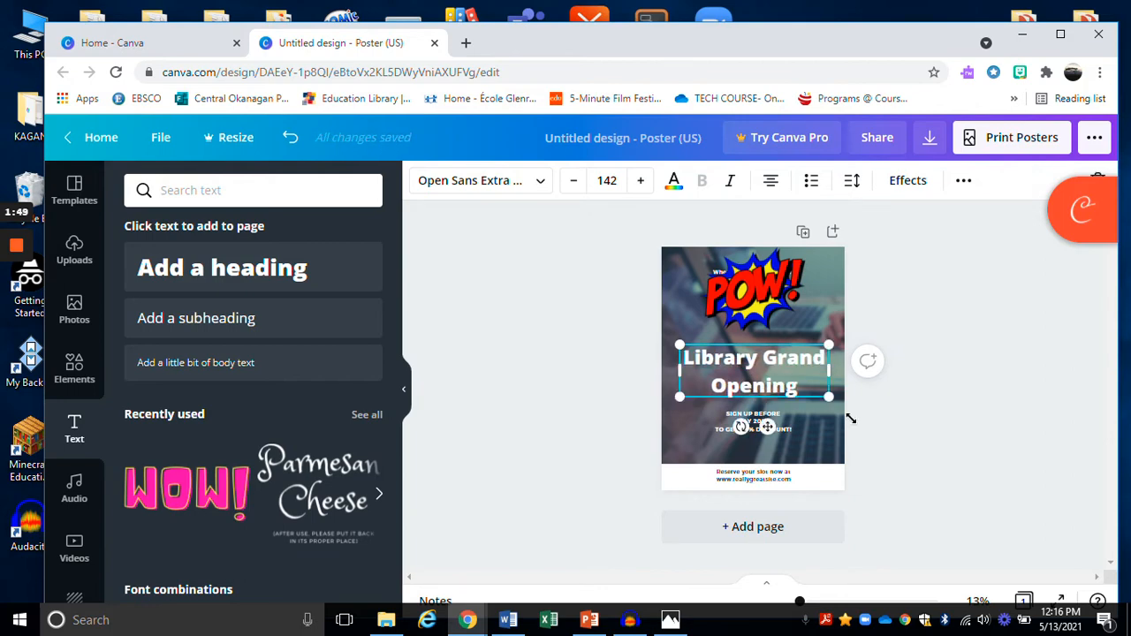
pyautogui.click(753, 421)
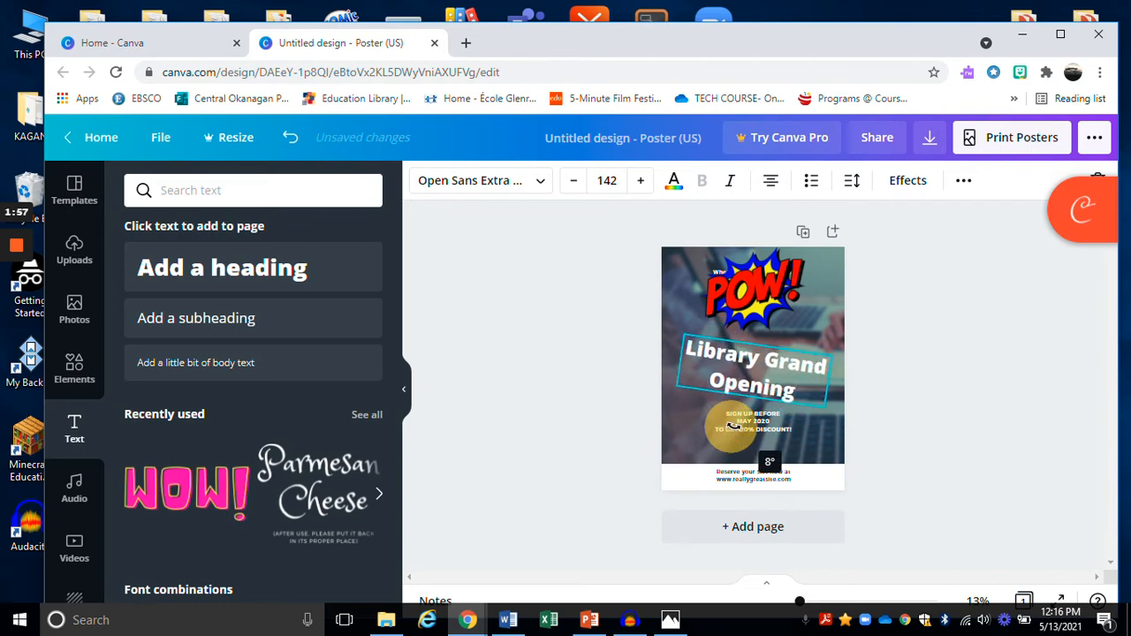
pyautogui.click(753, 371)
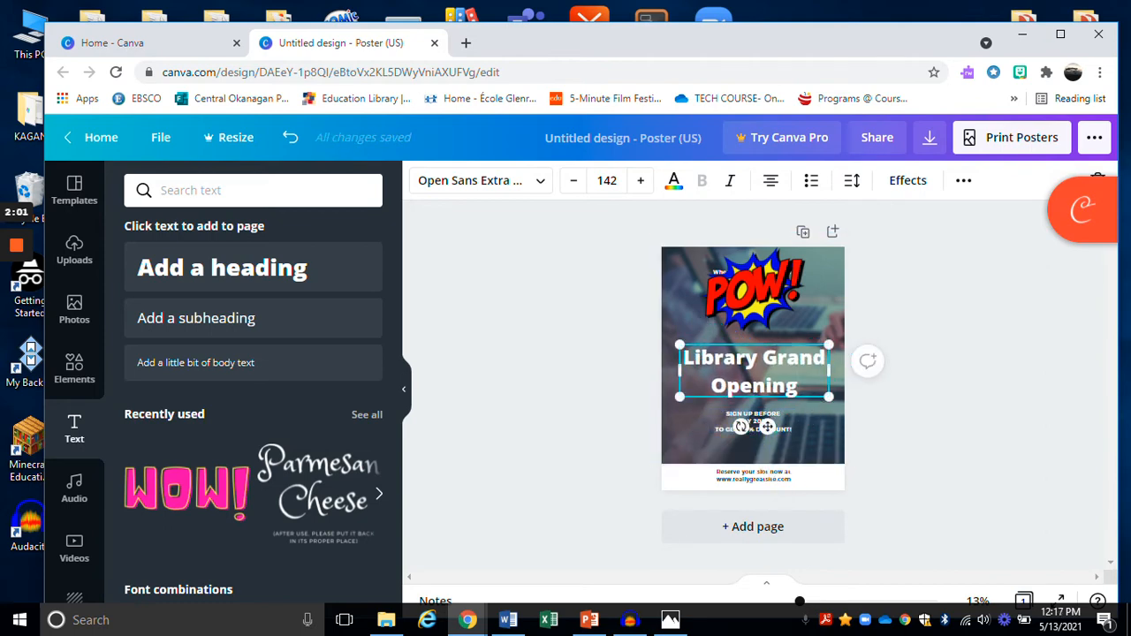
pyautogui.moveTo(700, 295)
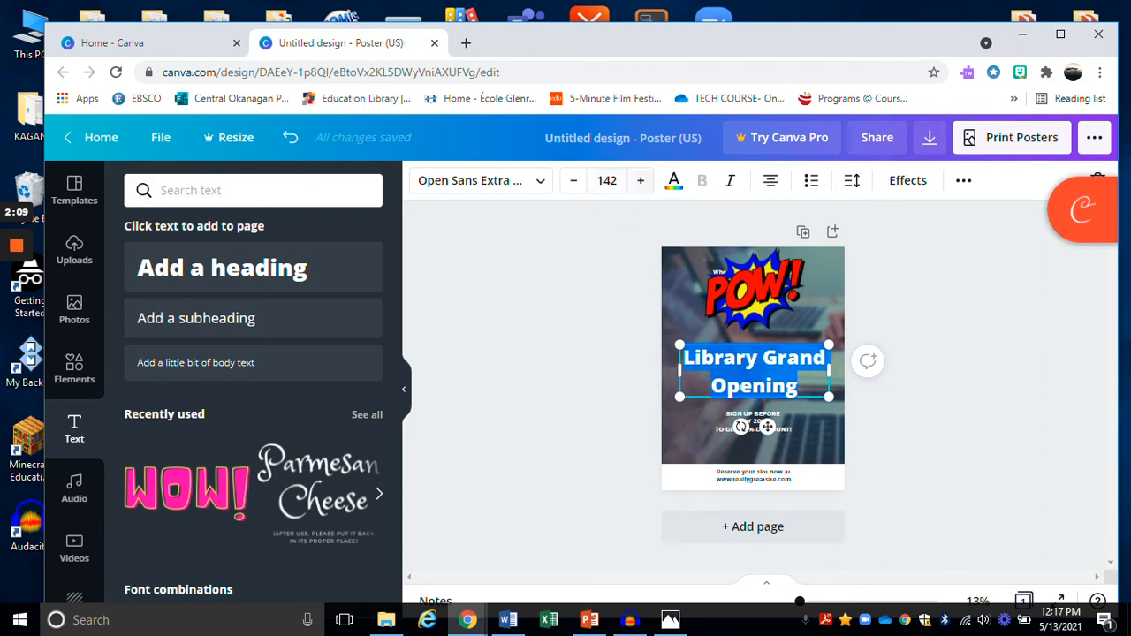
# - Set the heading font to Bobby Jones and colour the text yellow
pyautogui.click(573, 180)
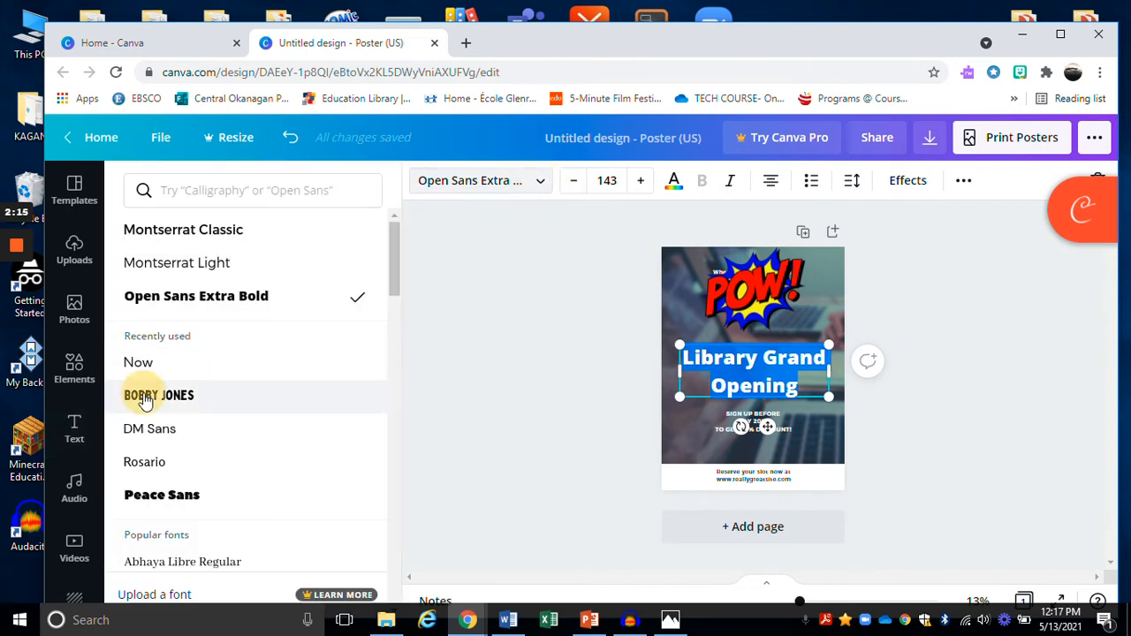
pyautogui.click(159, 396)
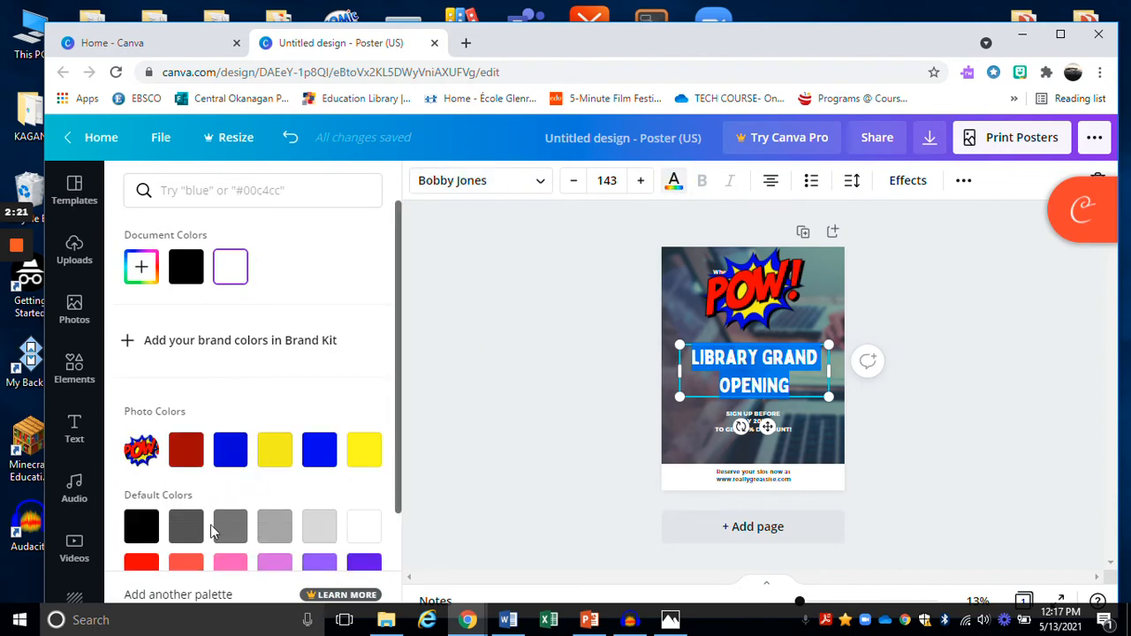
pyautogui.click(276, 450)
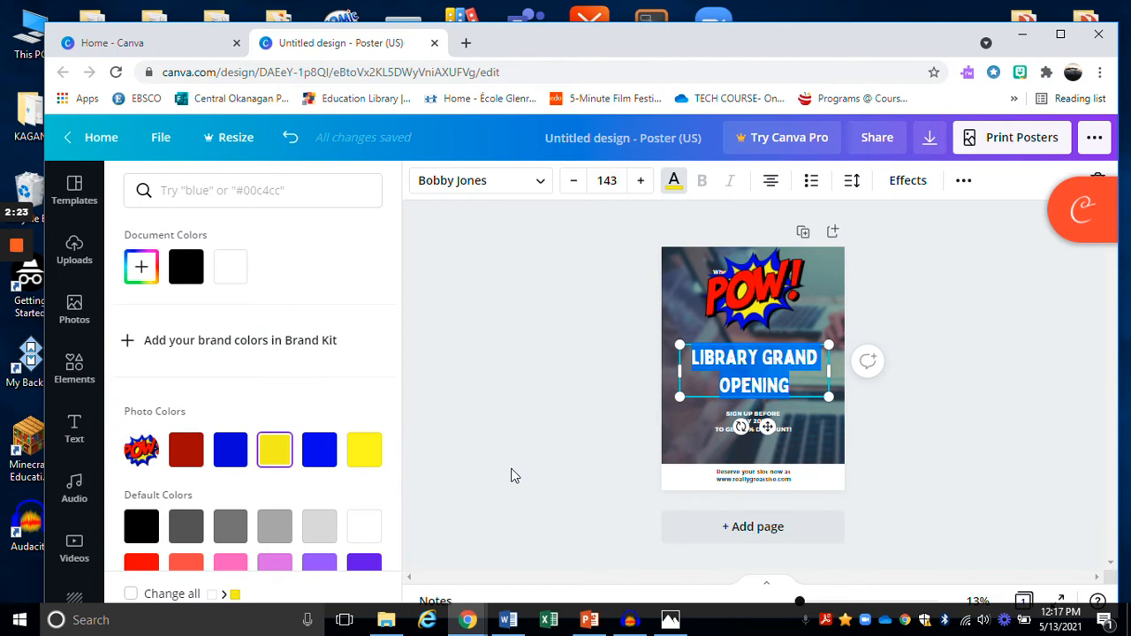
pyautogui.click(753, 475)
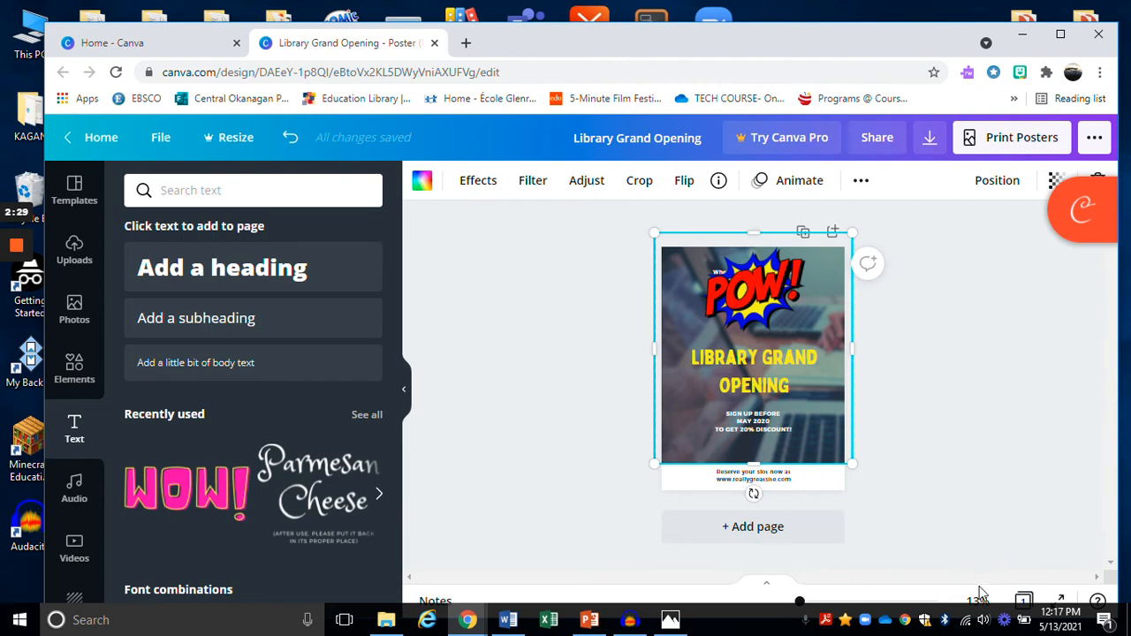
# - Zoom in on the poster to inspect the yellow heading up close
pyautogui.click(977, 601)
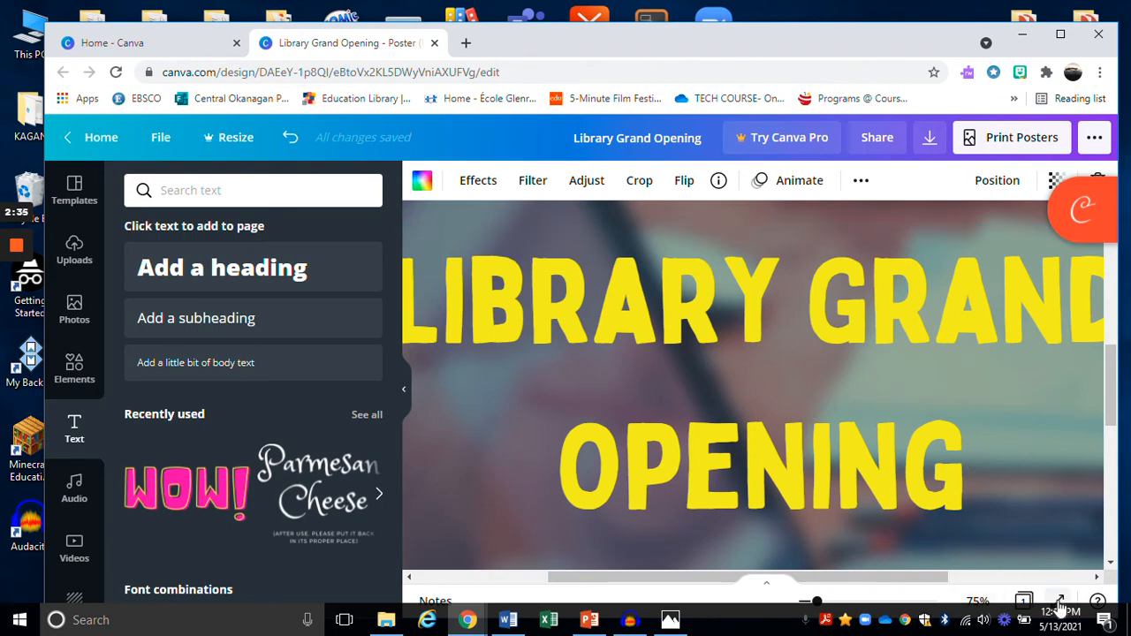
pyautogui.click(1059, 601)
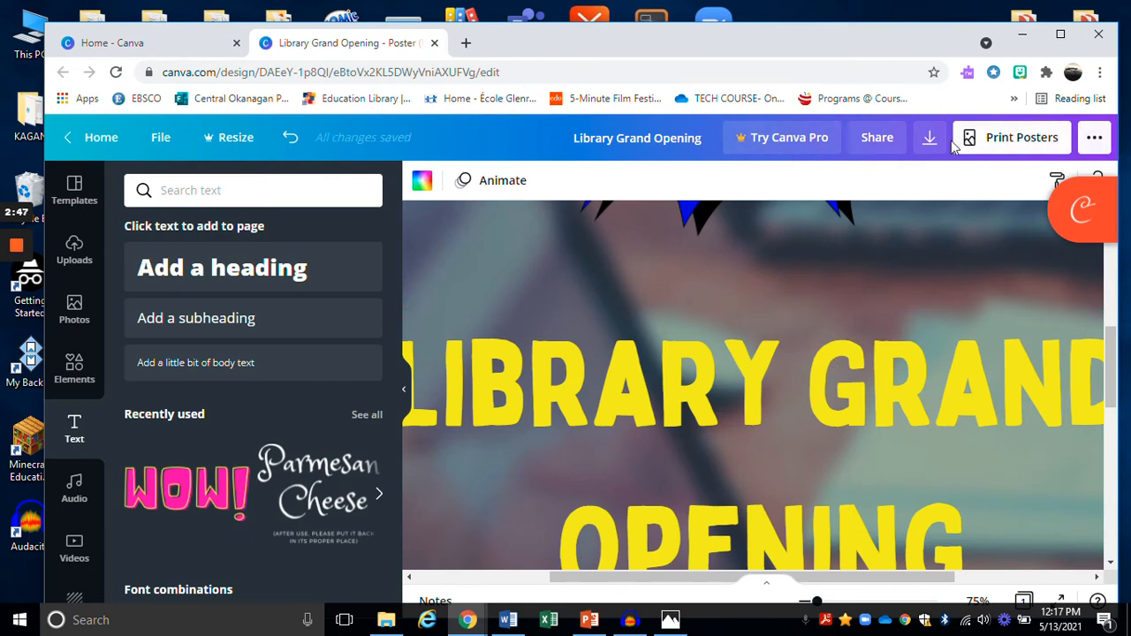
# - Copy a share link, check the Download and Print Posters panels, and show more publish options
pyautogui.click(876, 138)
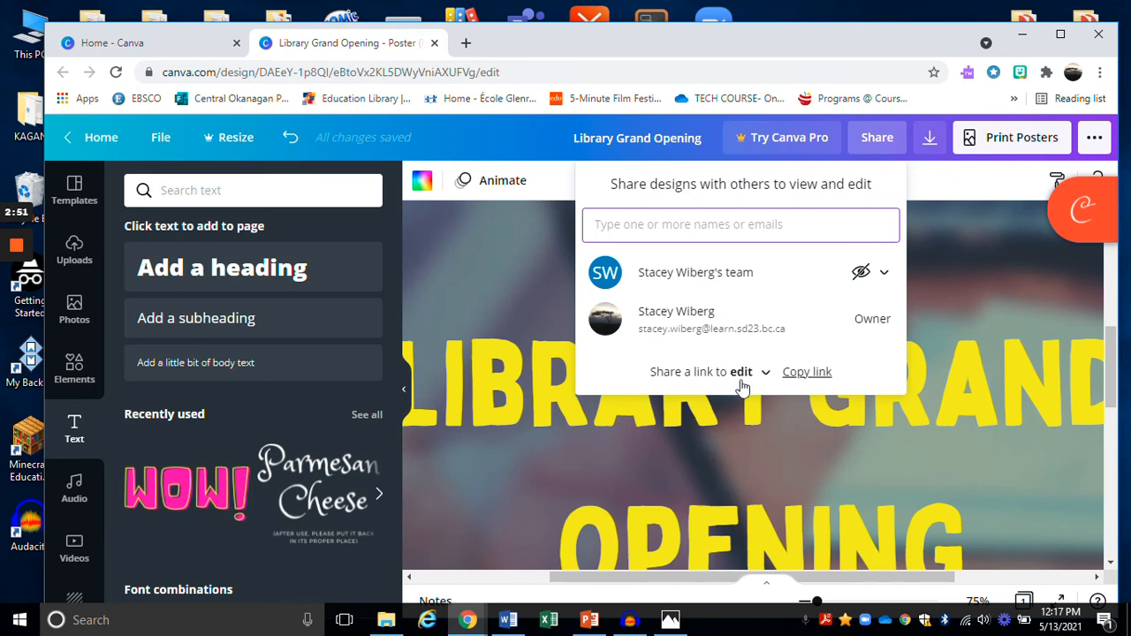
pyautogui.click(806, 371)
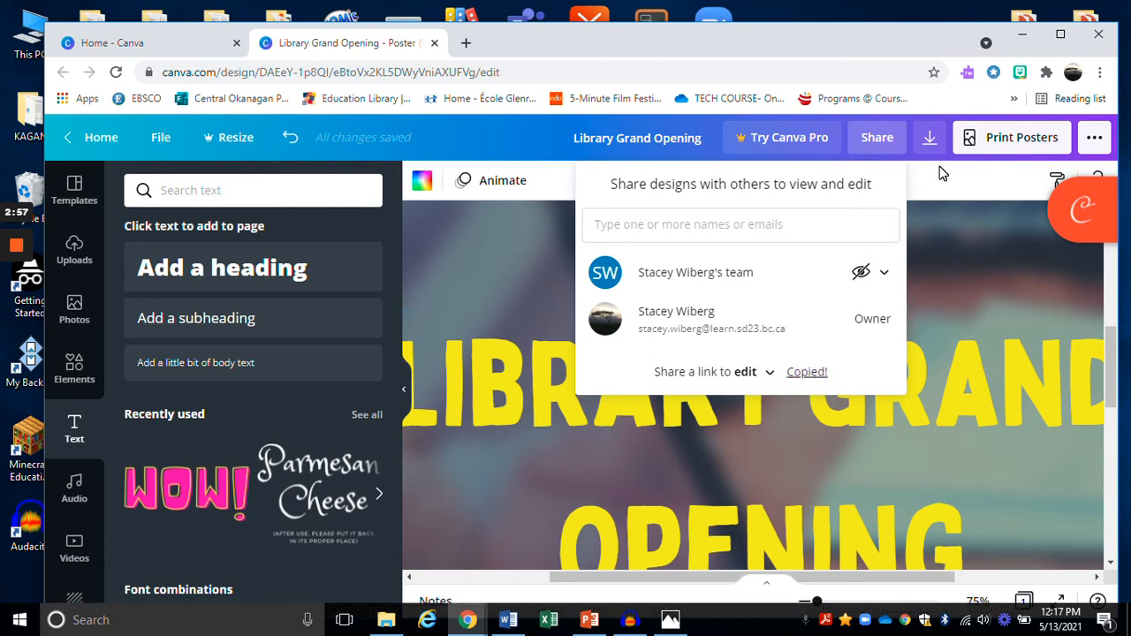
pyautogui.click(930, 138)
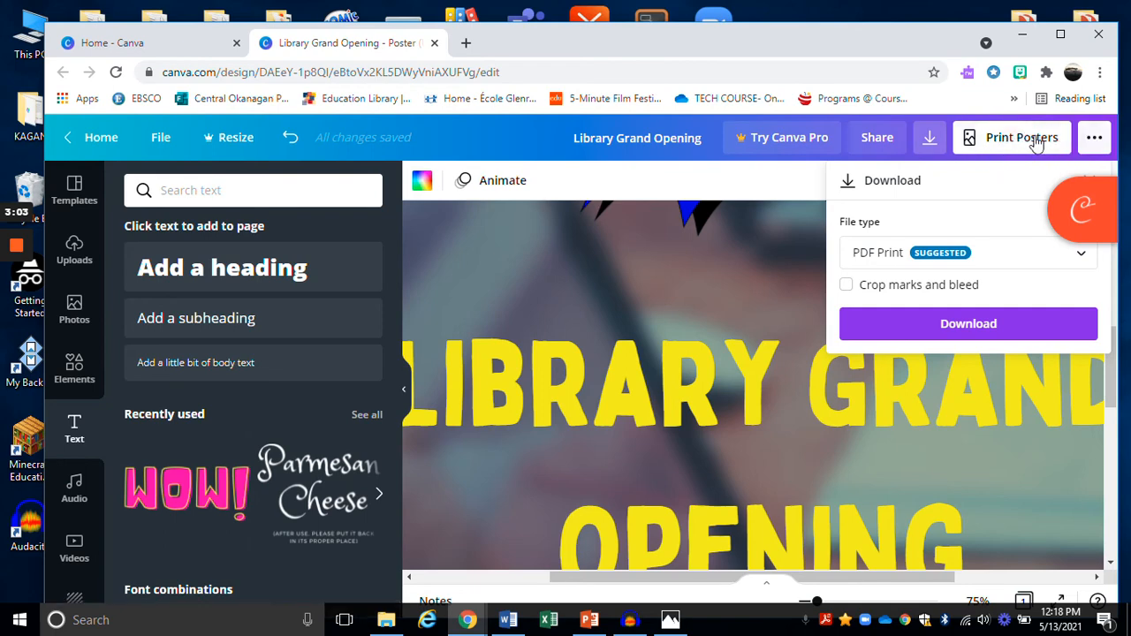
pyautogui.click(1011, 138)
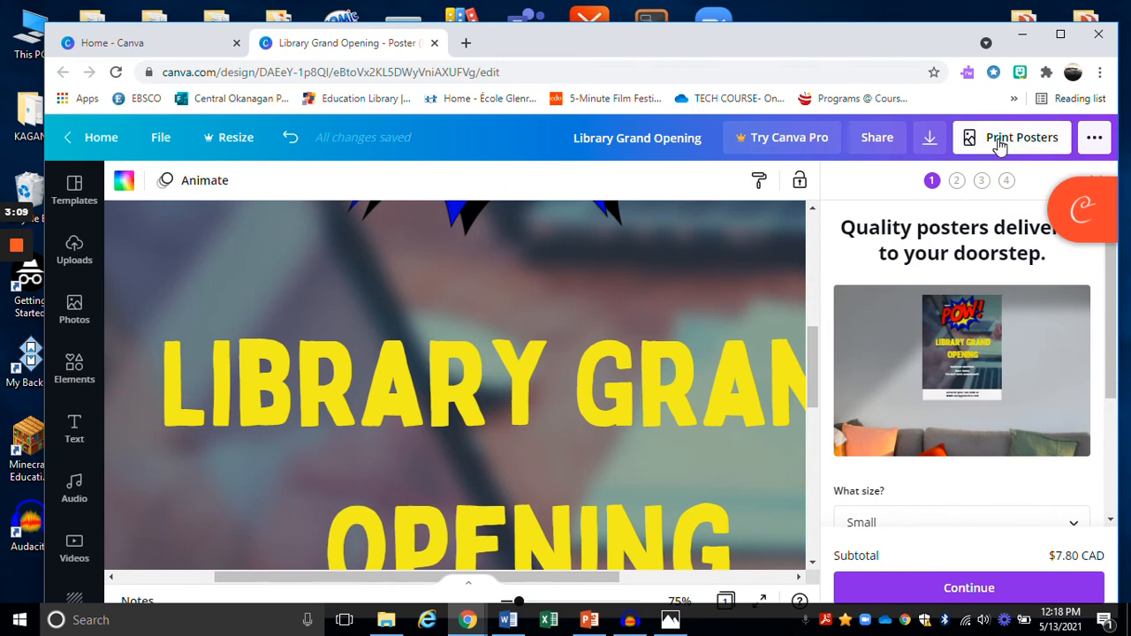
pyautogui.click(1096, 137)
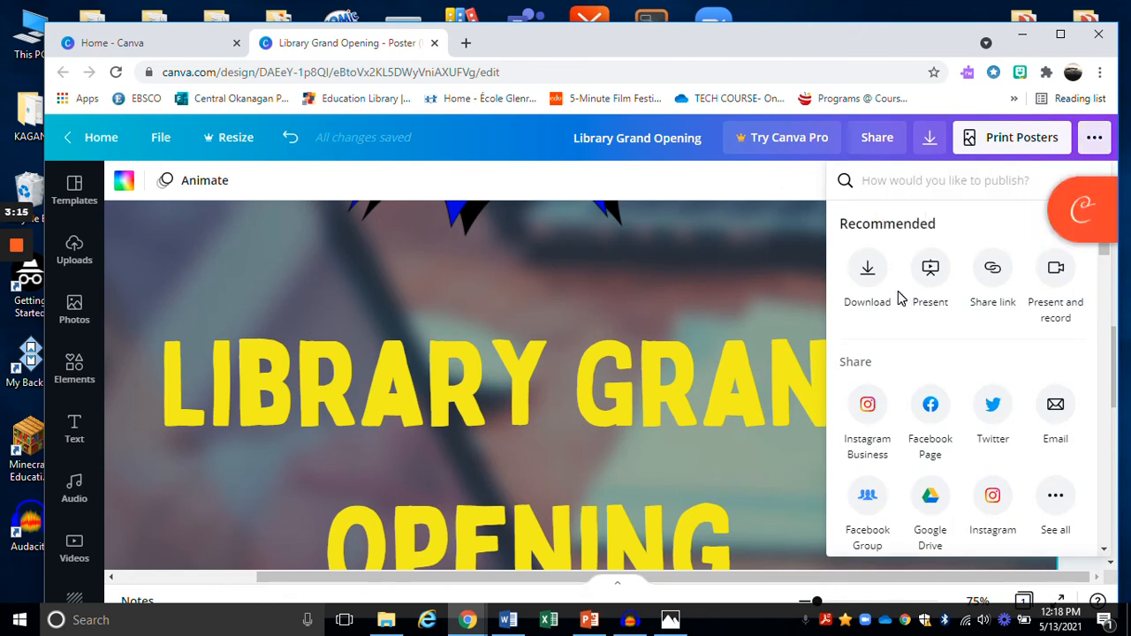
pyautogui.moveTo(1008, 283)
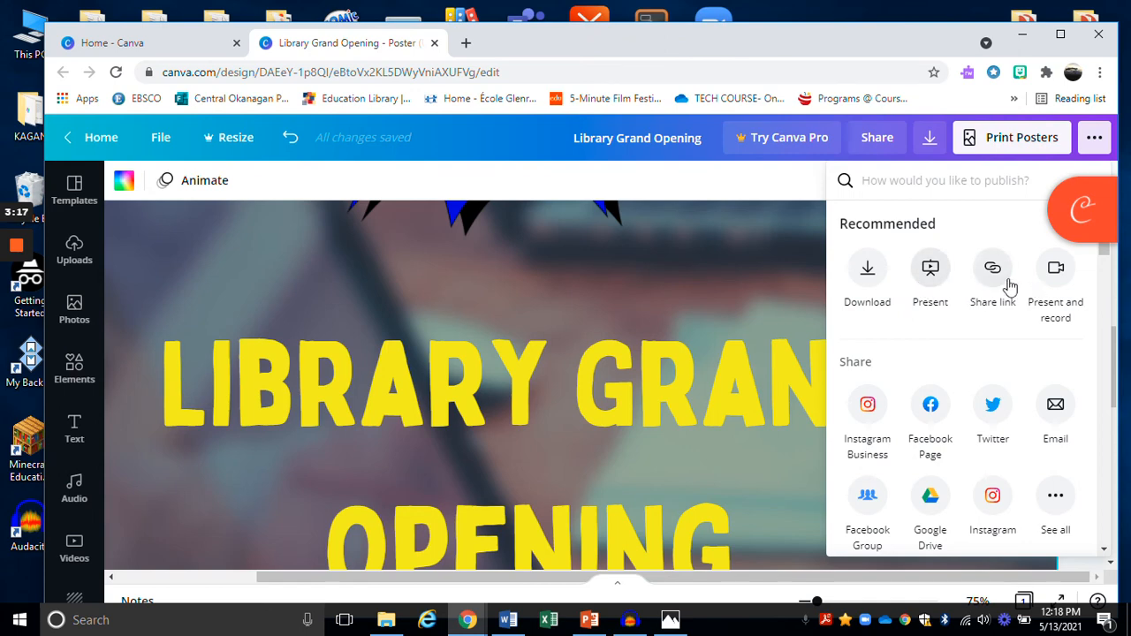
pyautogui.moveTo(918, 254)
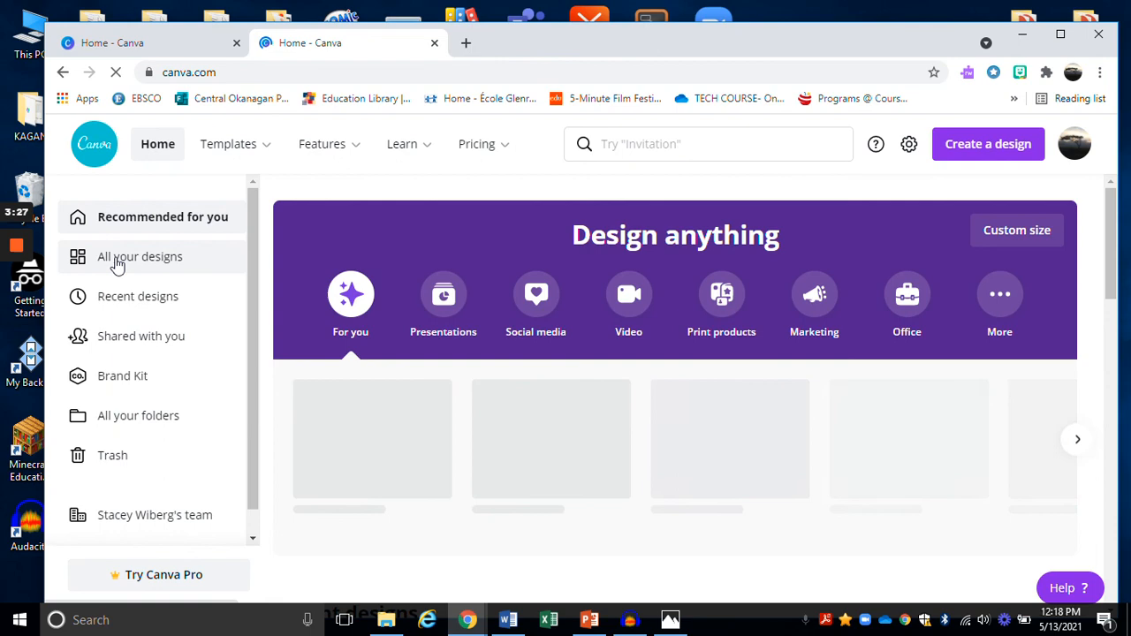
# - Show All your designs, where the Library Grand Opening poster is listed
pyautogui.click(144, 256)
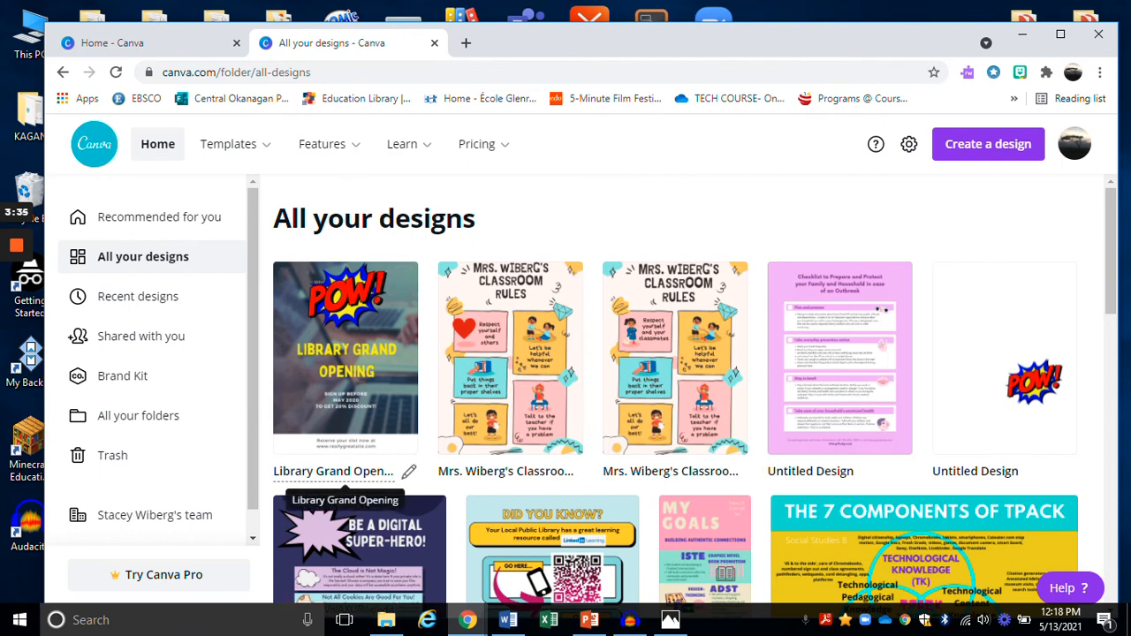
pyautogui.moveTo(339, 353)
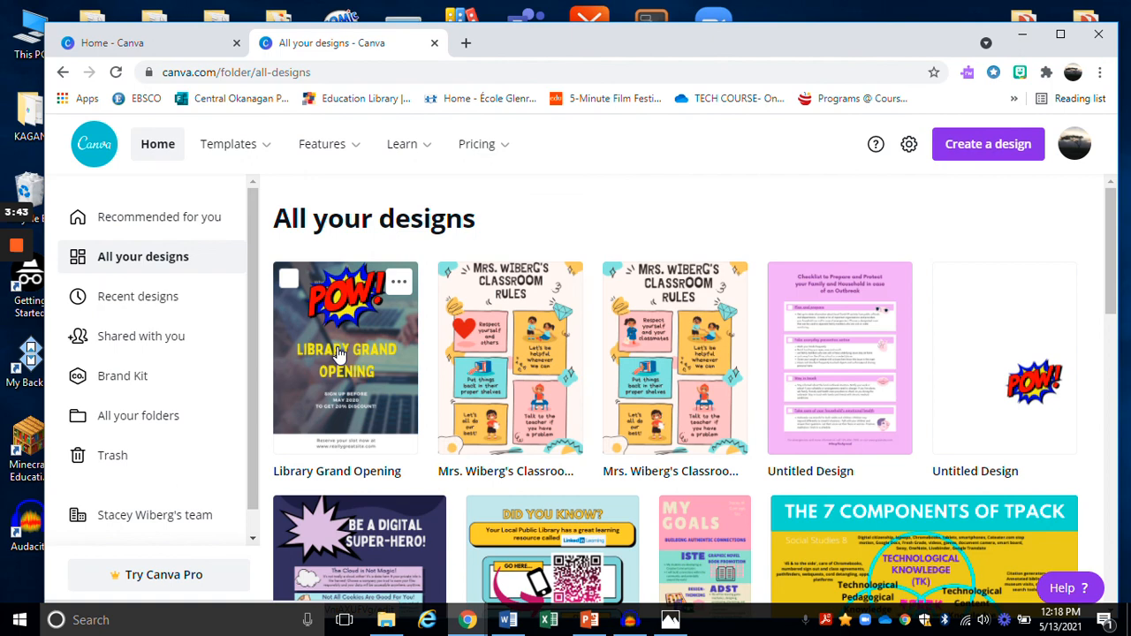
pyautogui.moveTo(226, 563)
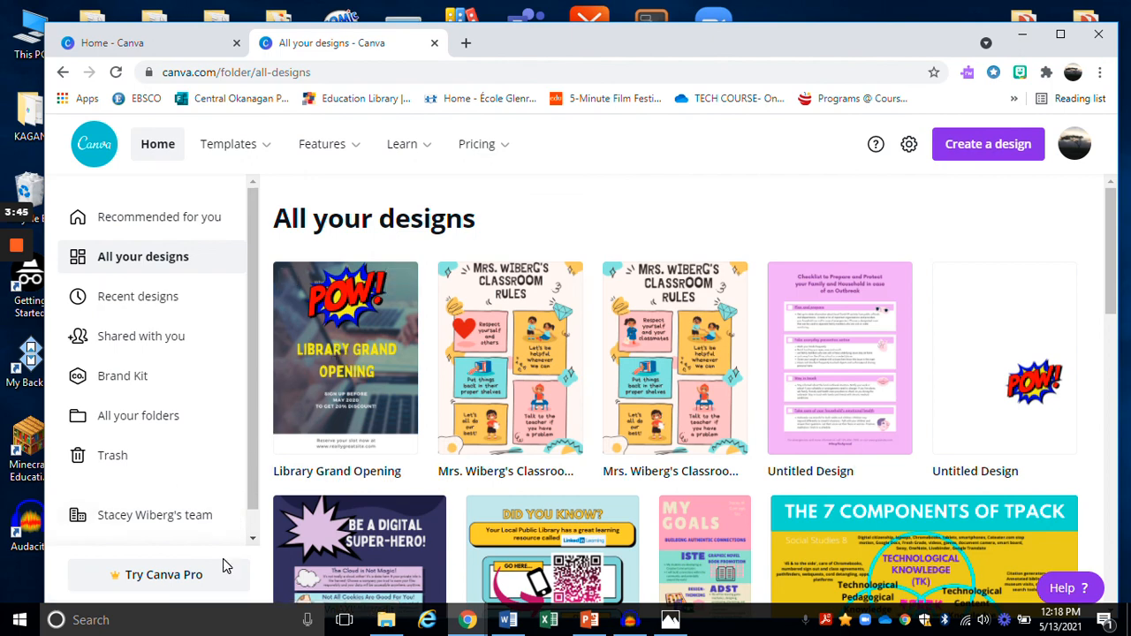